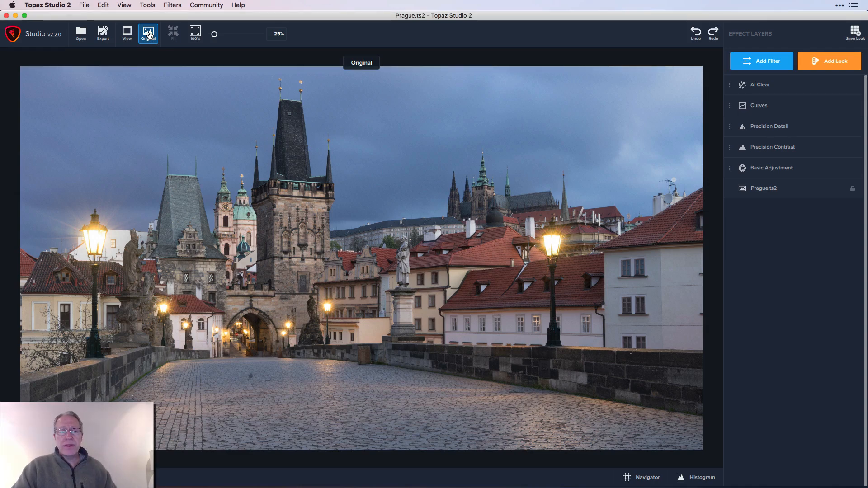
# Step: View the unedited original Prague bridge photo with the effect layers removed
pyautogui.click(148, 33)
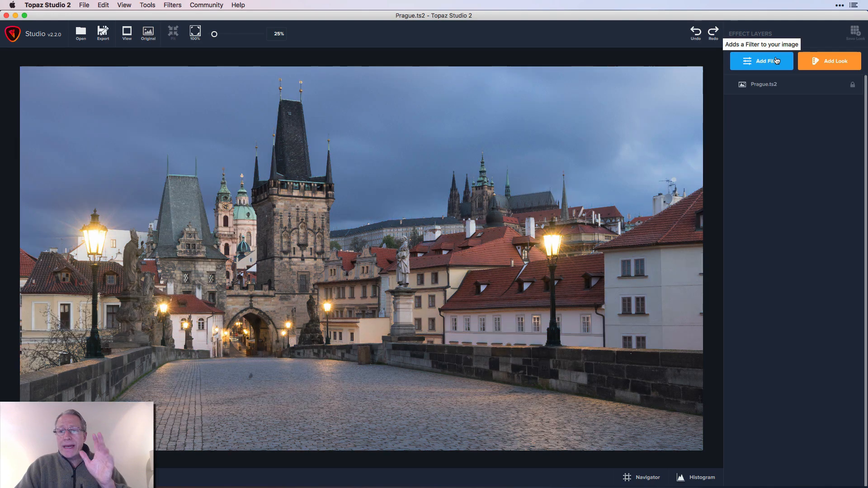
# Step: Add a Basic Adjustment layer from the Essential section of the filter list
pyautogui.click(761, 61)
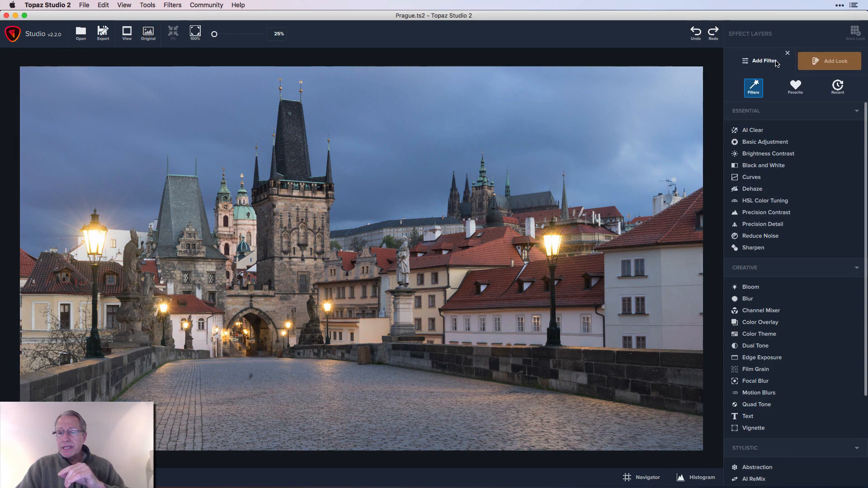
pyautogui.scroll(-3)
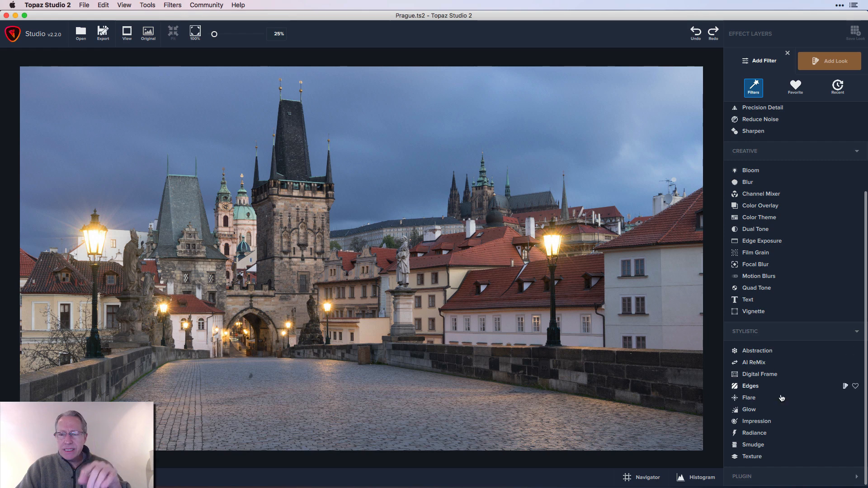
pyautogui.moveTo(765, 360)
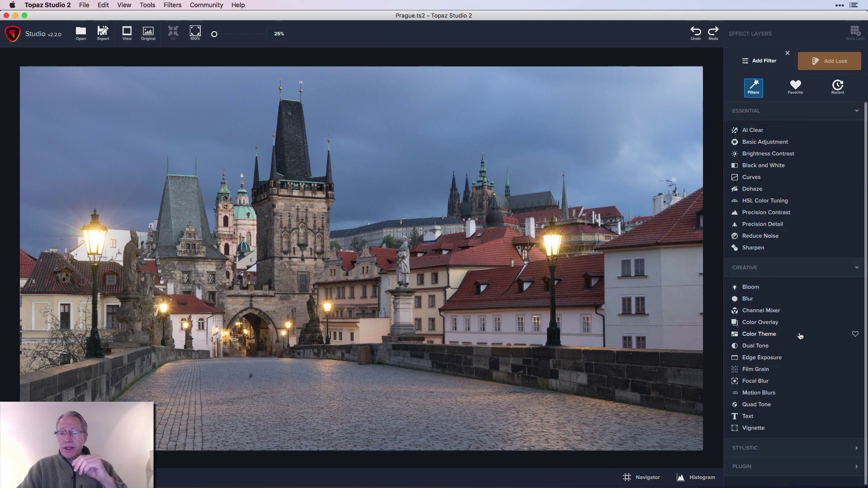
pyautogui.click(765, 141)
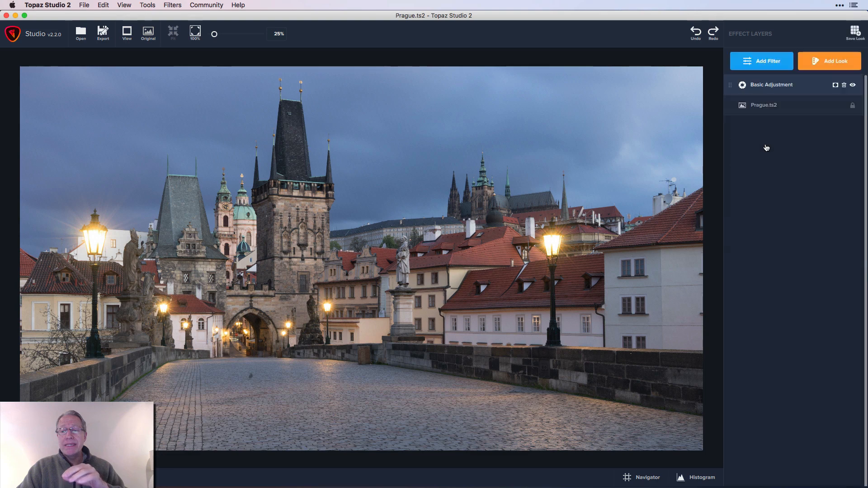
# Step: Set Basic Adjustment Exposure to -0.42 and Saturation to 0.30
pyautogui.click(771, 85)
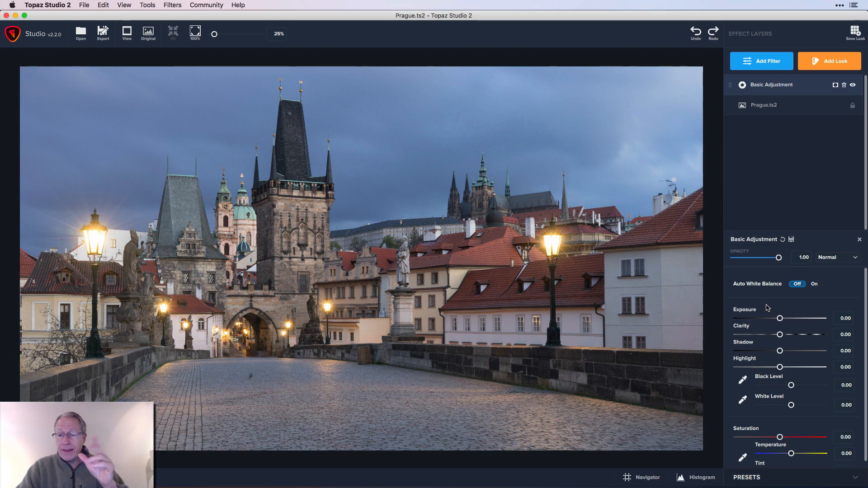
pyautogui.moveTo(778, 318); pyautogui.dragTo(775, 319)
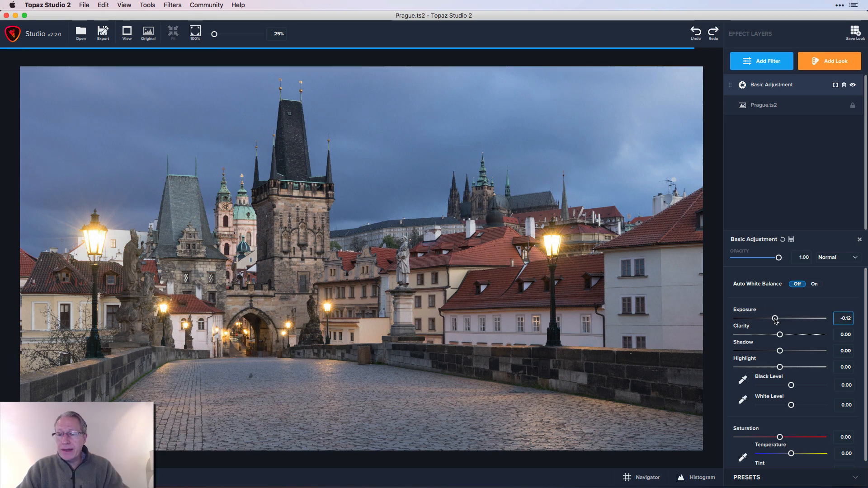
pyautogui.moveTo(775, 319); pyautogui.dragTo(768, 318)
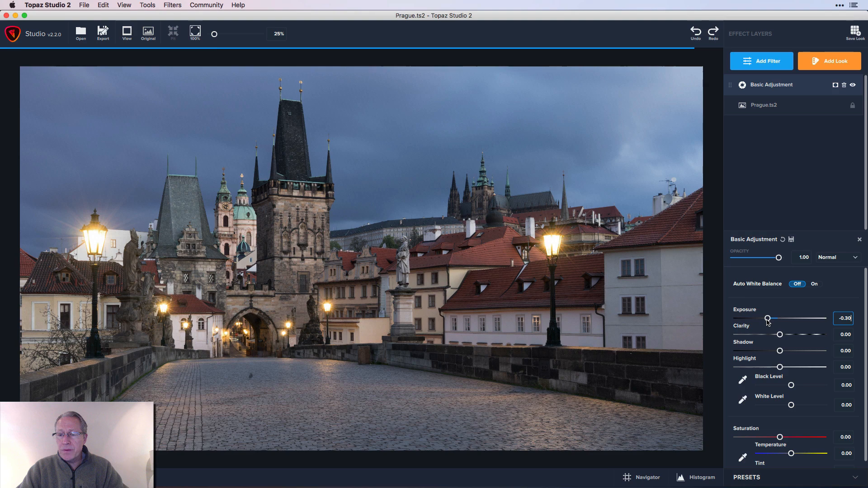
pyautogui.moveTo(768, 318); pyautogui.dragTo(763, 318)
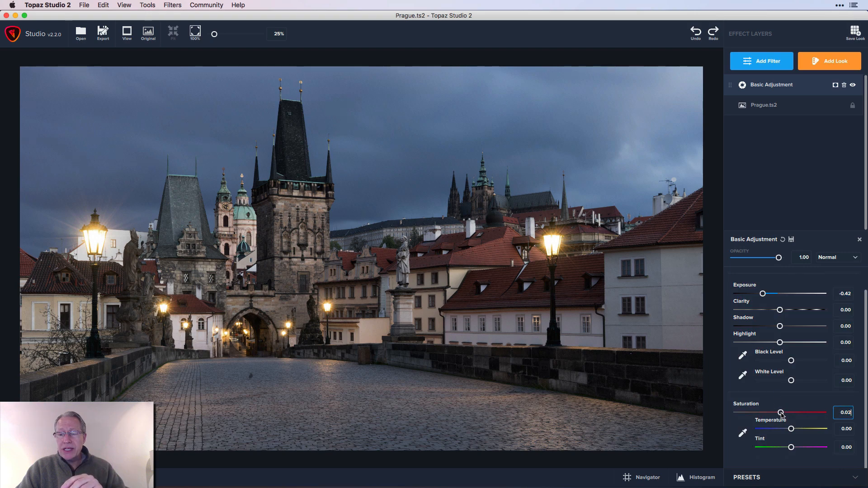
pyautogui.moveTo(780, 412); pyautogui.dragTo(792, 413)
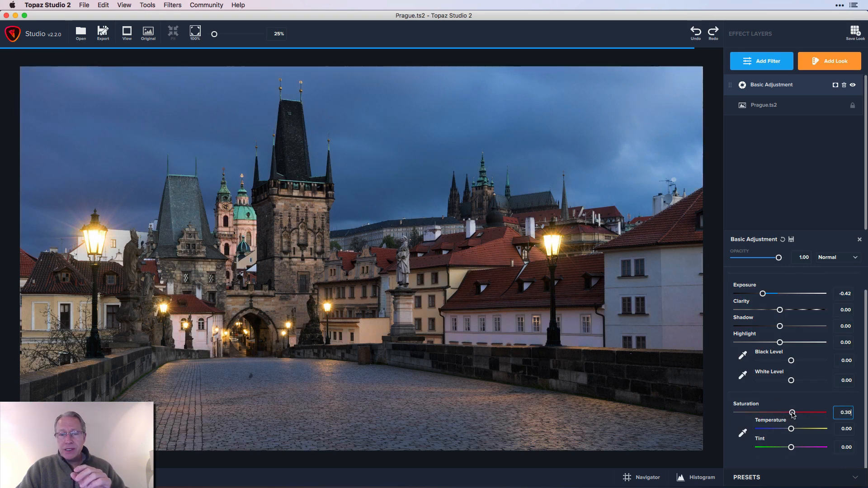
pyautogui.moveTo(792, 412); pyautogui.dragTo(793, 412)
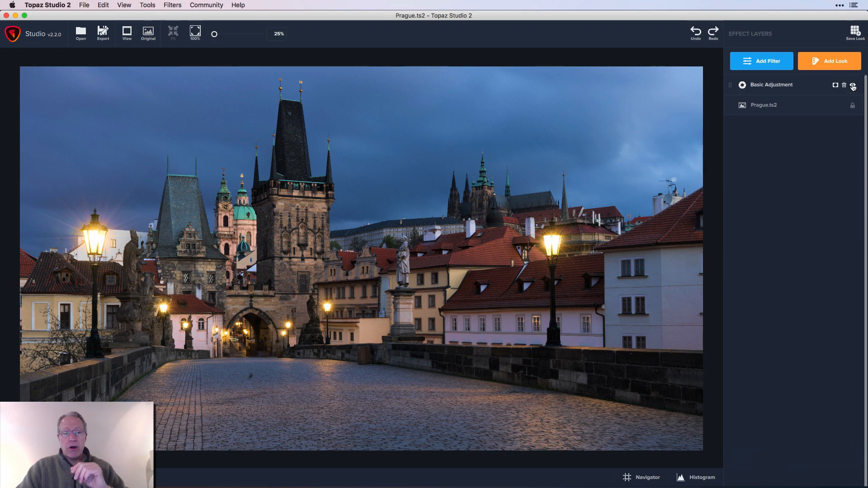
pyautogui.moveTo(853, 86)
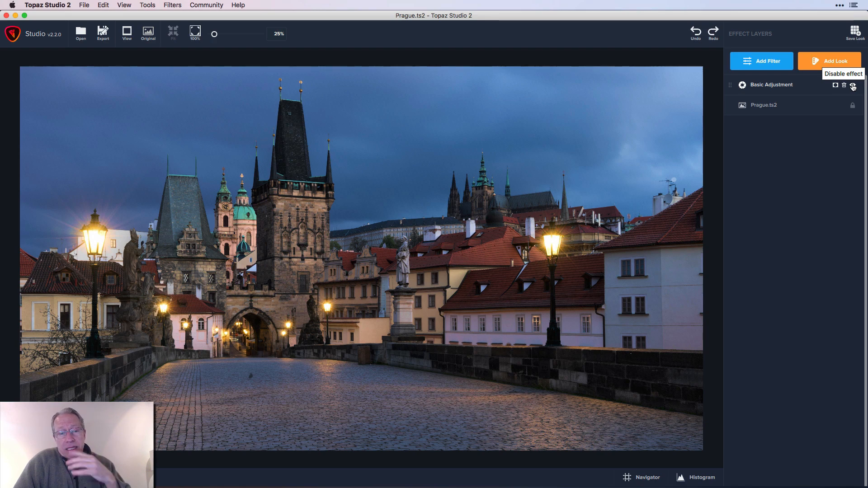
# Step: Toggle the Basic Adjustment layer off and on to compare, leaving it enabled
pyautogui.click(853, 86)
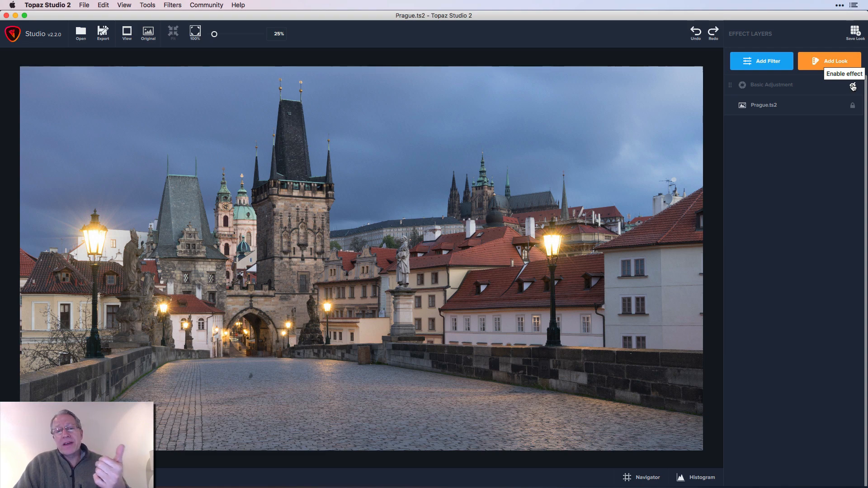
pyautogui.click(852, 86)
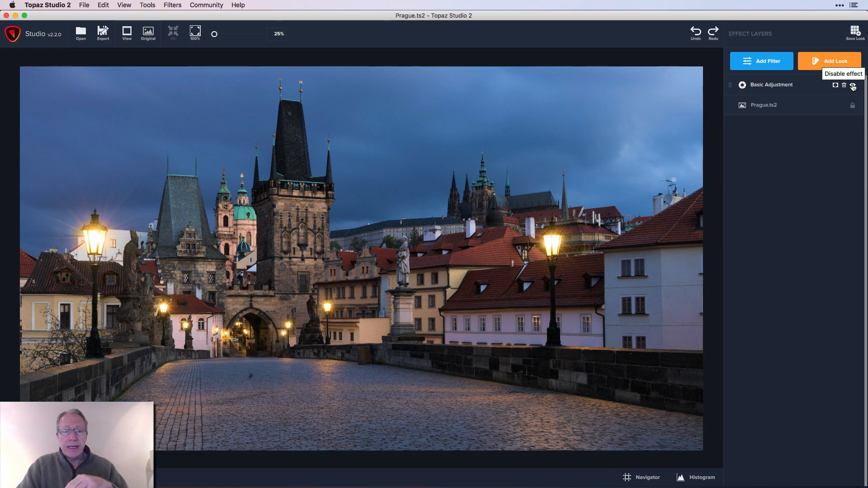
pyautogui.click(761, 62)
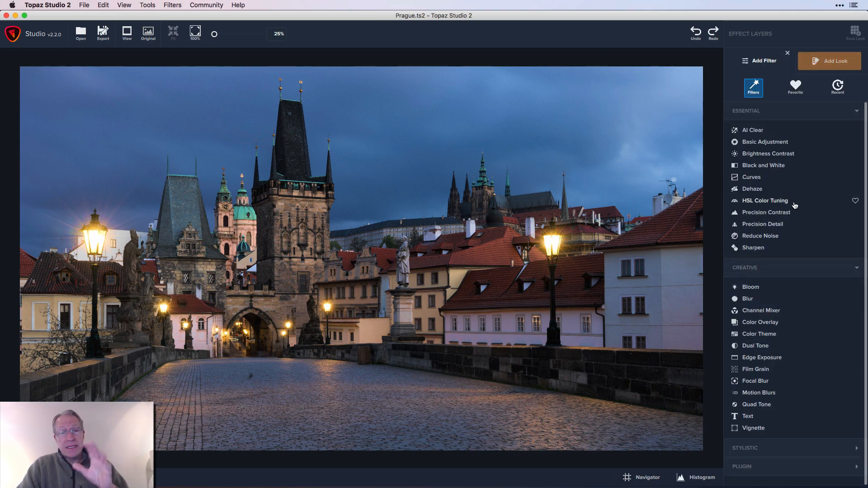
# Step: Add a Precision Contrast layer with low contrast raised and medium contrast at 0.25
pyautogui.click(766, 211)
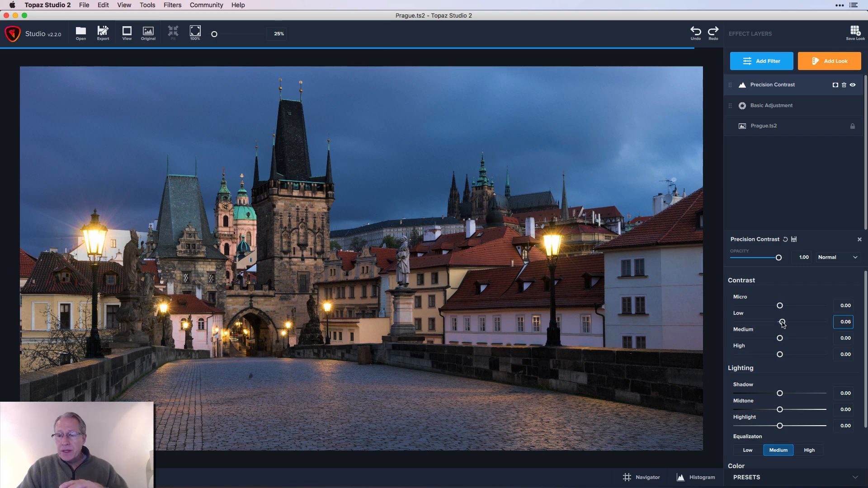
pyautogui.moveTo(781, 322); pyautogui.dragTo(784, 322)
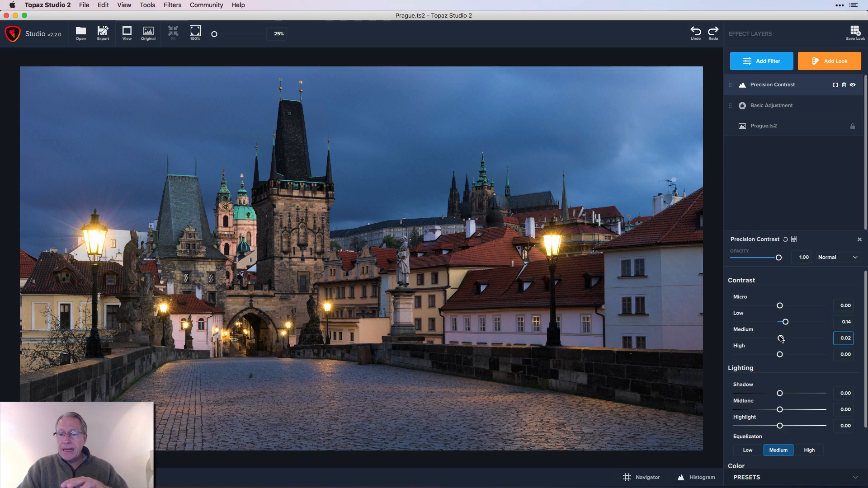
pyautogui.moveTo(780, 338); pyautogui.dragTo(788, 338)
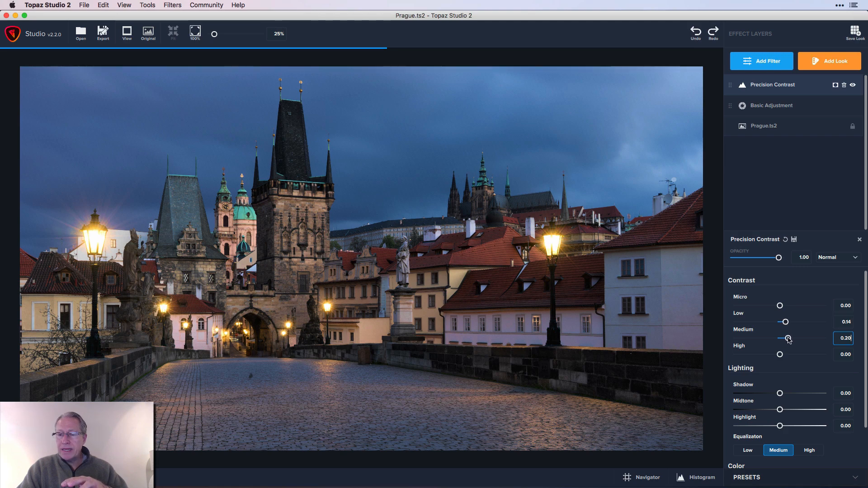
pyautogui.moveTo(784, 338); pyautogui.dragTo(789, 338)
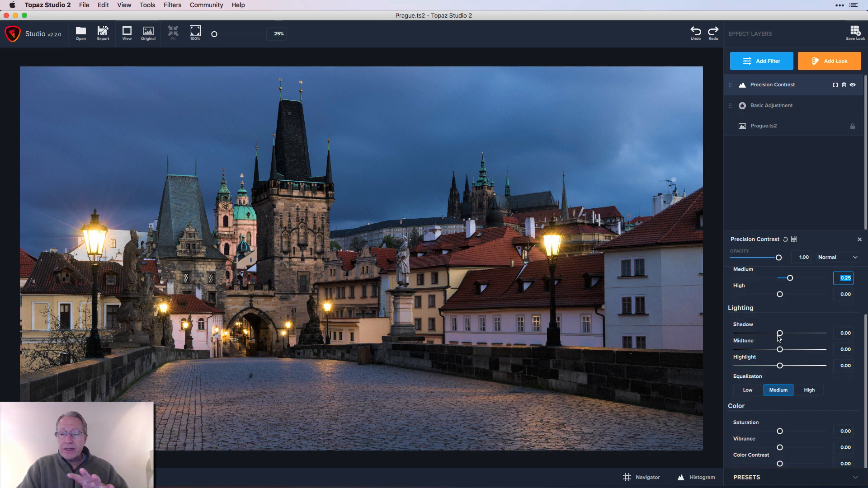
# Step: Darken the Precision Contrast Lighting Shadow to -0.44
pyautogui.moveTo(780, 332); pyautogui.dragTo(778, 333)
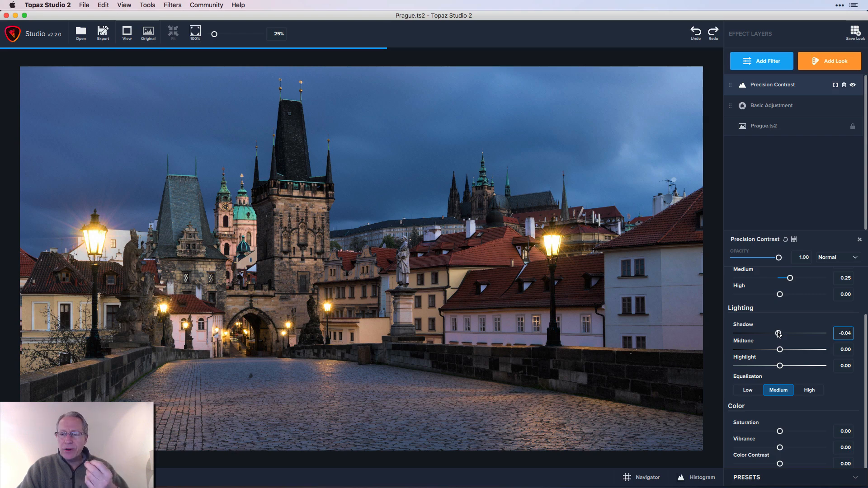
pyautogui.moveTo(778, 334); pyautogui.dragTo(775, 334)
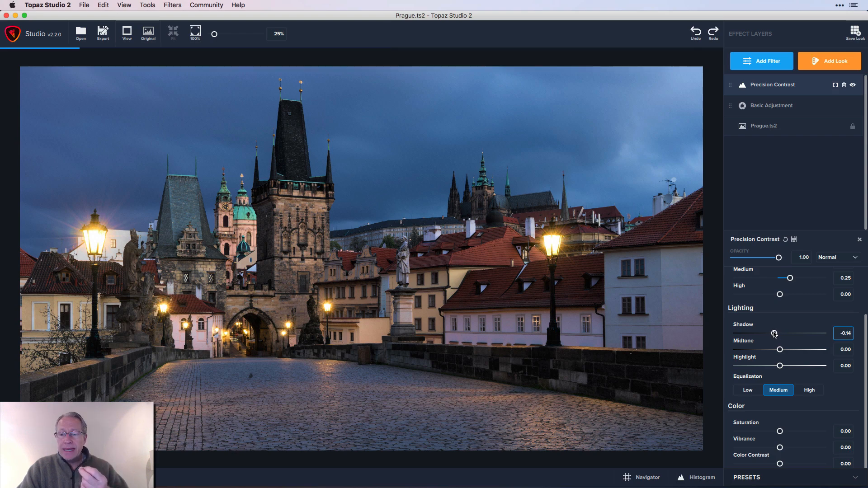
pyautogui.moveTo(774, 332); pyautogui.dragTo(770, 333)
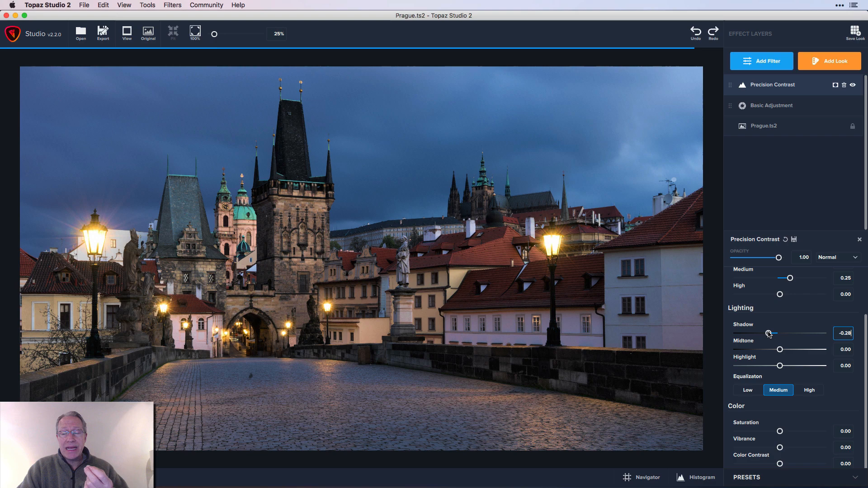
pyautogui.moveTo(769, 333); pyautogui.dragTo(765, 333)
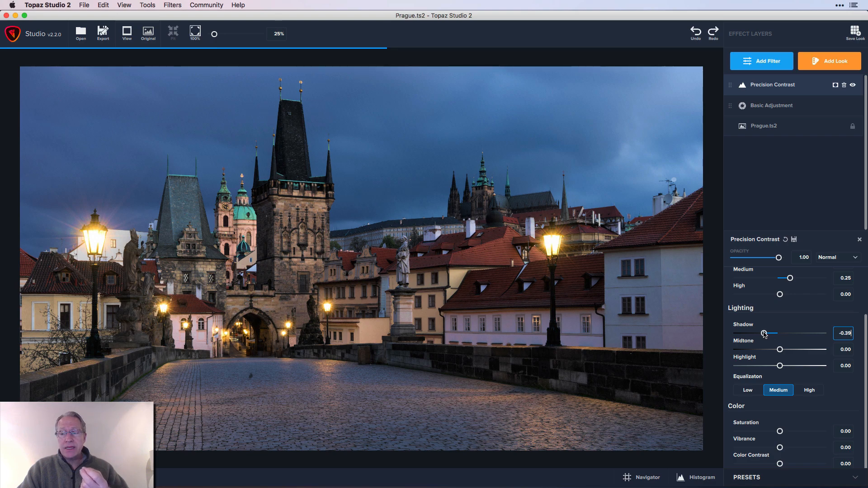
pyautogui.click(844, 332)
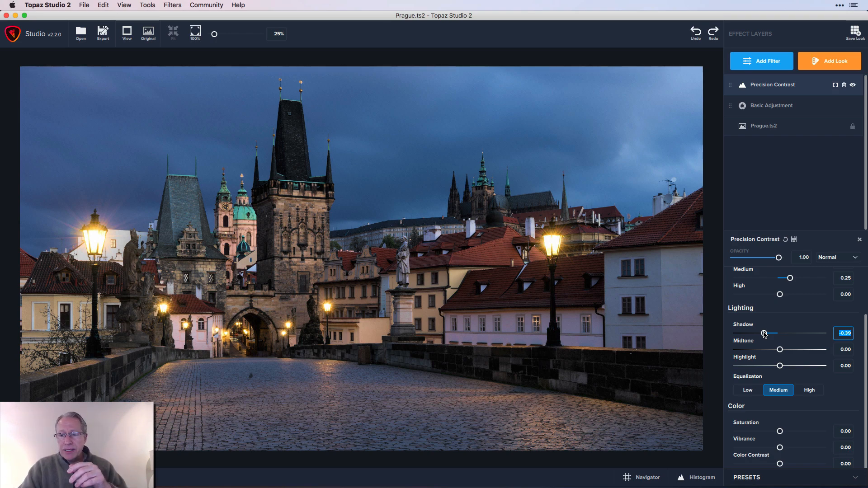
pyautogui.moveTo(765, 333); pyautogui.dragTo(761, 332)
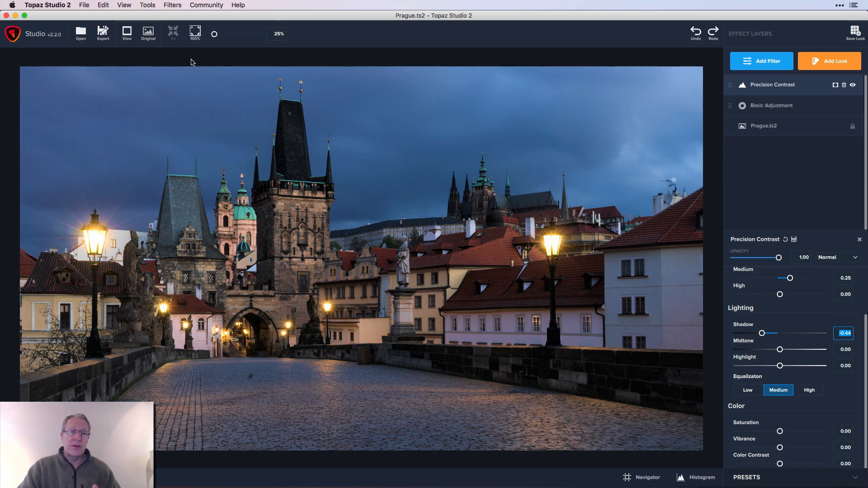
pyautogui.click(148, 34)
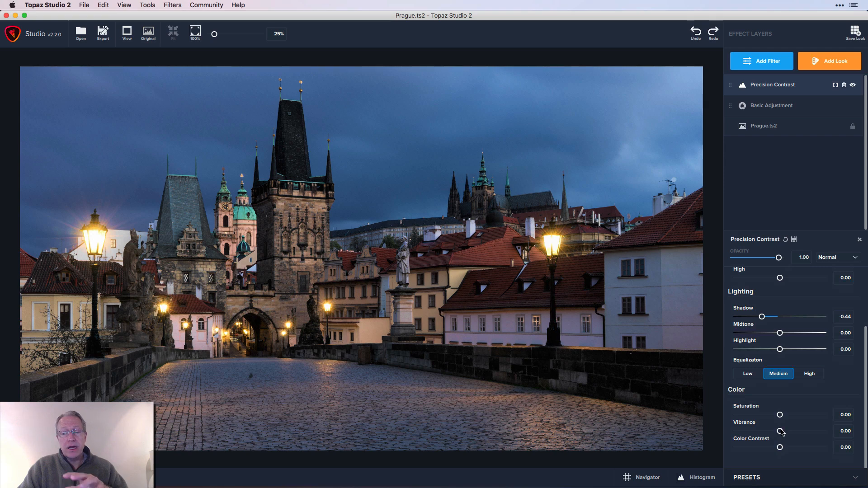
# Step: Raise Precision Contrast Vibrance to about 0.25 for richer colours
pyautogui.moveTo(780, 430); pyautogui.dragTo(788, 430)
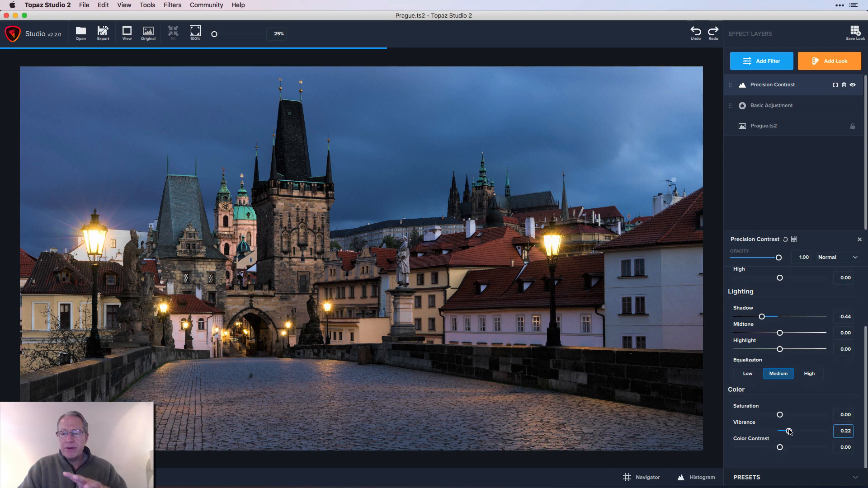
pyautogui.moveTo(788, 431); pyautogui.dragTo(792, 431)
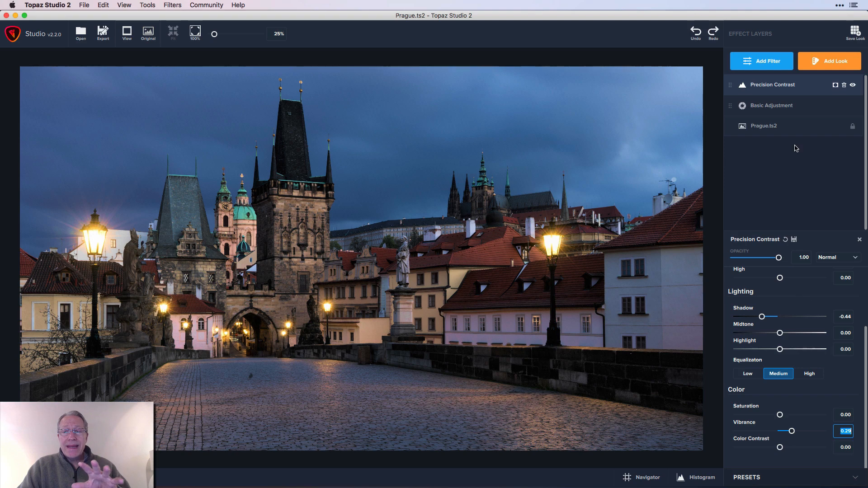
pyautogui.moveTo(765, 72)
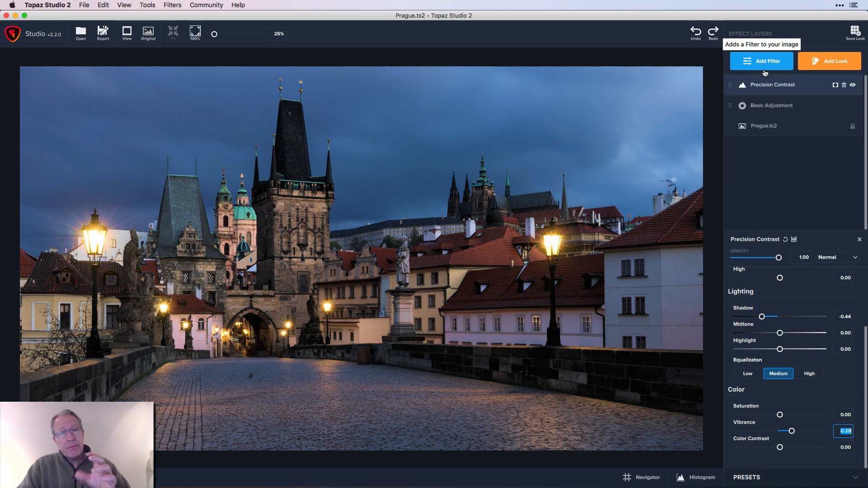
# Step: Add a Precision Detail layer with Overall Medium Detail around 0.16
pyautogui.click(761, 61)
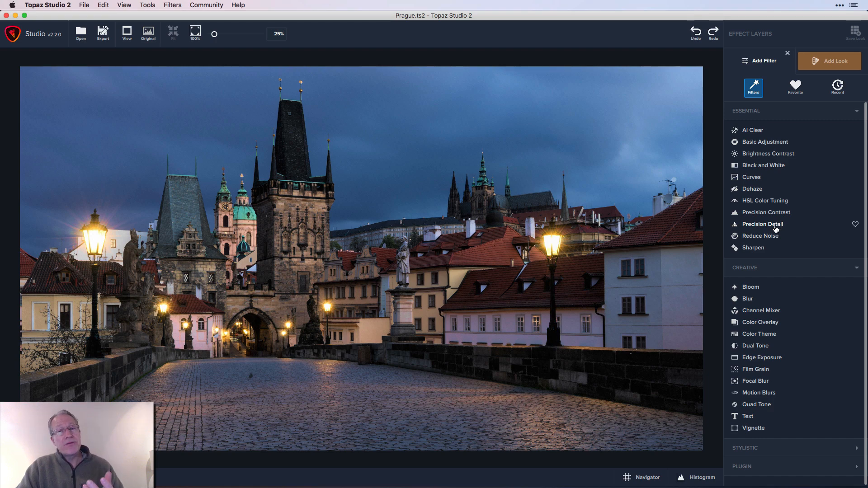
pyautogui.click(762, 225)
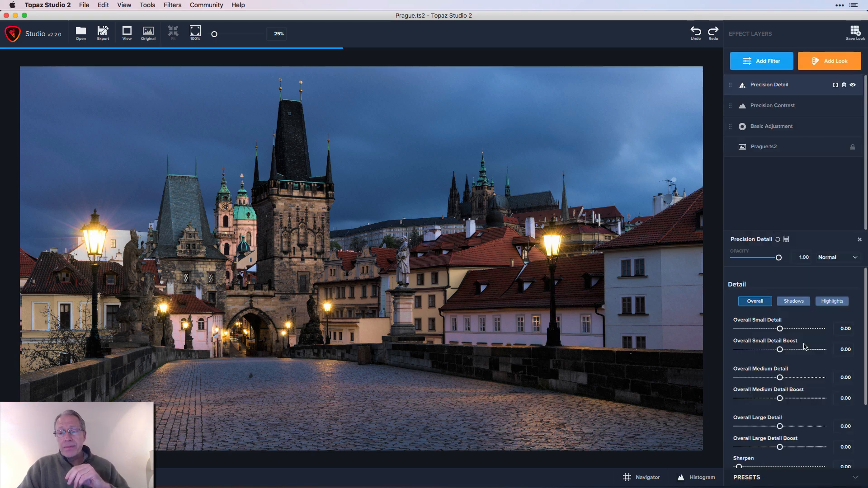
pyautogui.moveTo(810, 349)
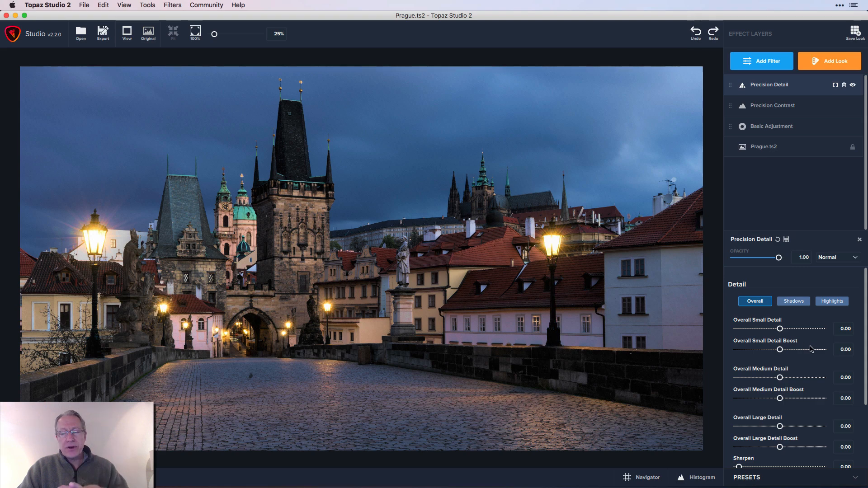
pyautogui.moveTo(790, 312)
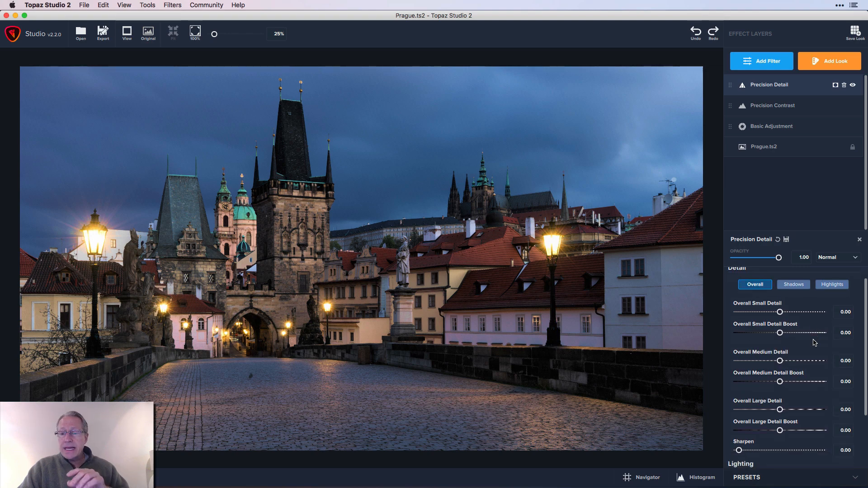
pyautogui.moveTo(780, 361); pyautogui.dragTo(788, 351)
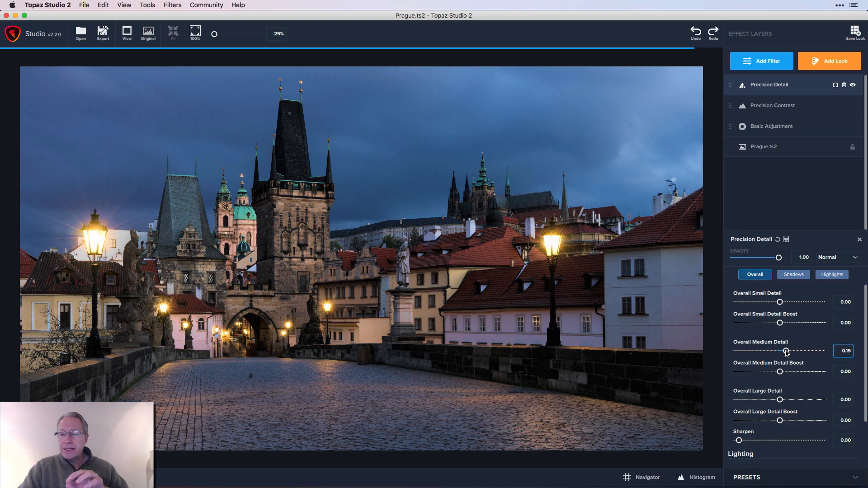
pyautogui.moveTo(786, 351); pyautogui.dragTo(791, 351)
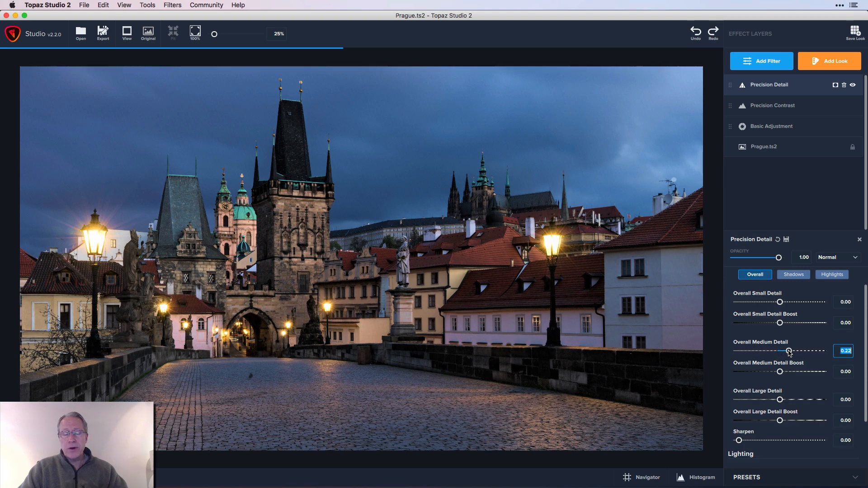
pyautogui.moveTo(789, 350); pyautogui.dragTo(788, 351)
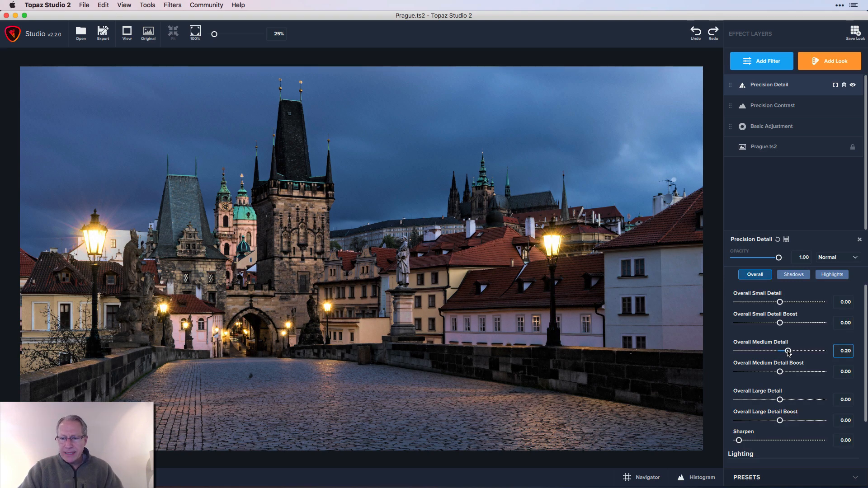
pyautogui.moveTo(788, 351); pyautogui.dragTo(785, 351)
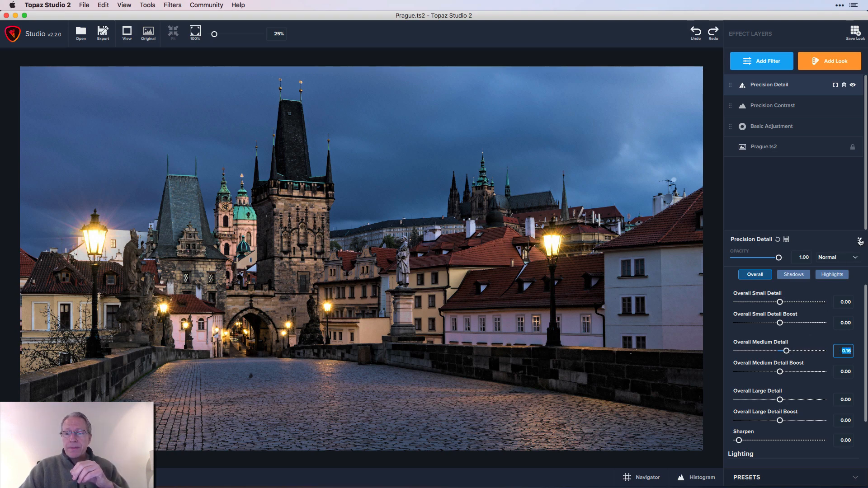
# Step: Close the detail settings, compare the layer's effect and fit the photo in view
pyautogui.click(853, 84)
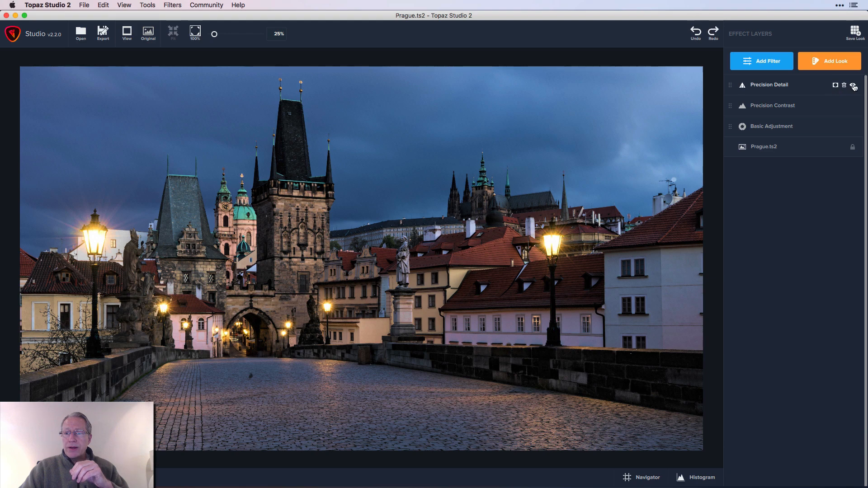
pyautogui.click(853, 85)
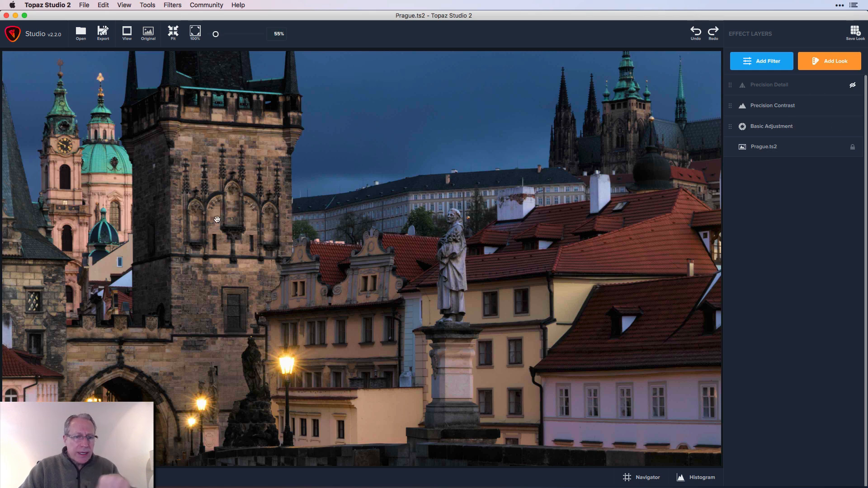
pyautogui.moveTo(345, 310)
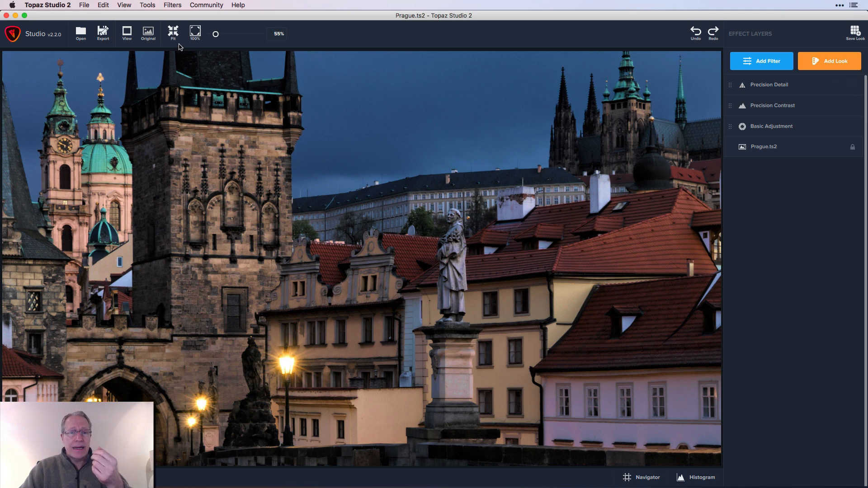
pyautogui.click(173, 34)
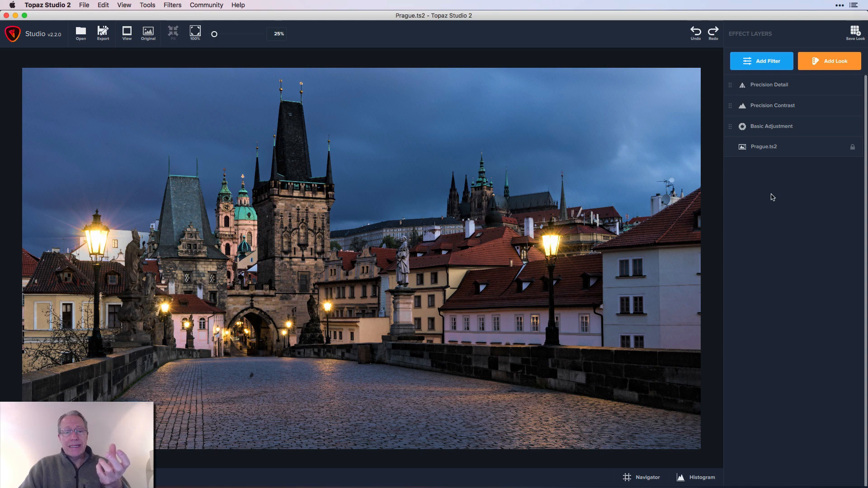
pyautogui.click(761, 61)
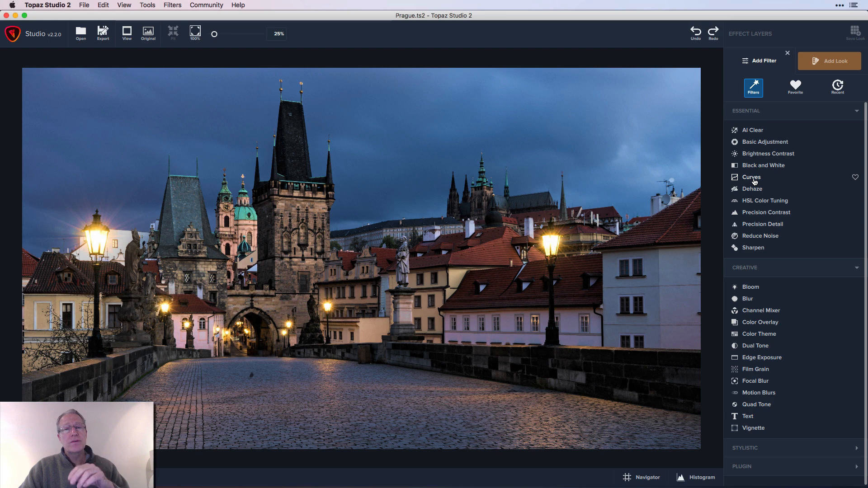
# Step: Add a Curves layer with a gentle S-shaped RGB curve above Precision Detail
pyautogui.click(751, 178)
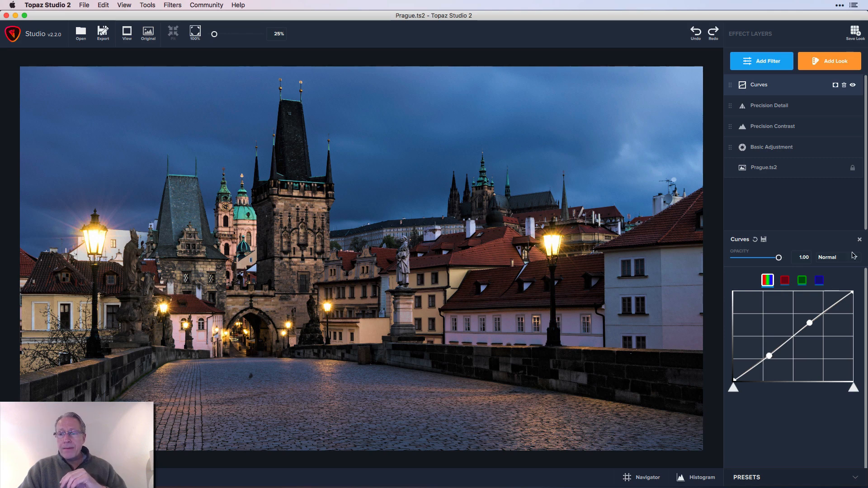
pyautogui.click(854, 85)
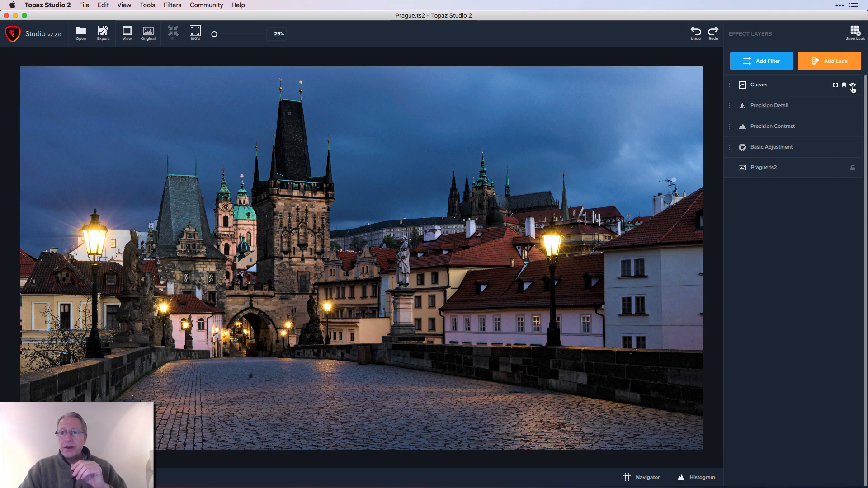
pyautogui.moveTo(853, 86)
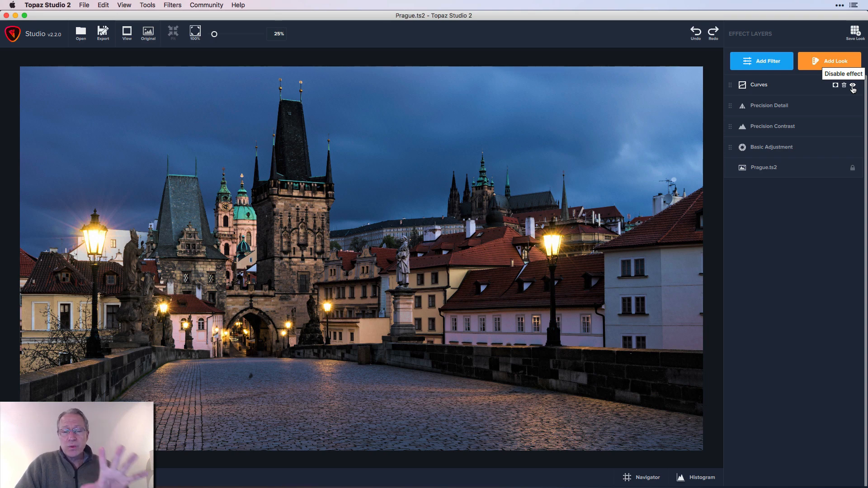
pyautogui.moveTo(817, 97)
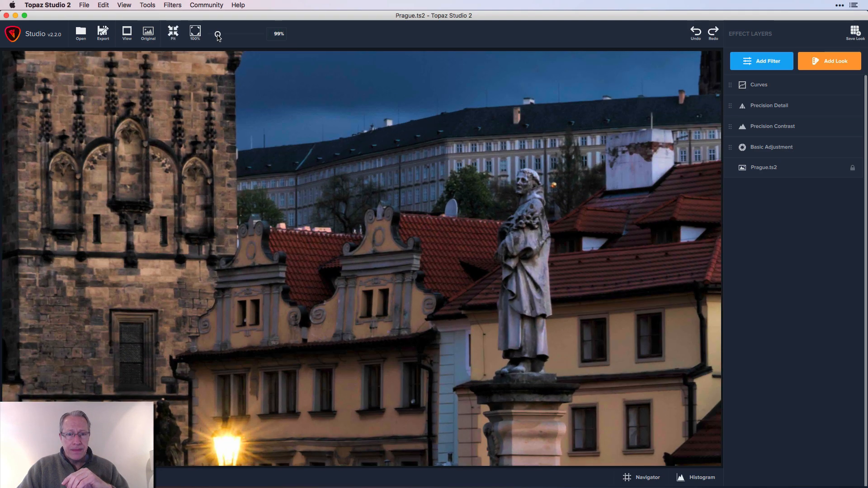
# Step: Zoom the photo to about 99% to inspect fine detail
pyautogui.click(148, 35)
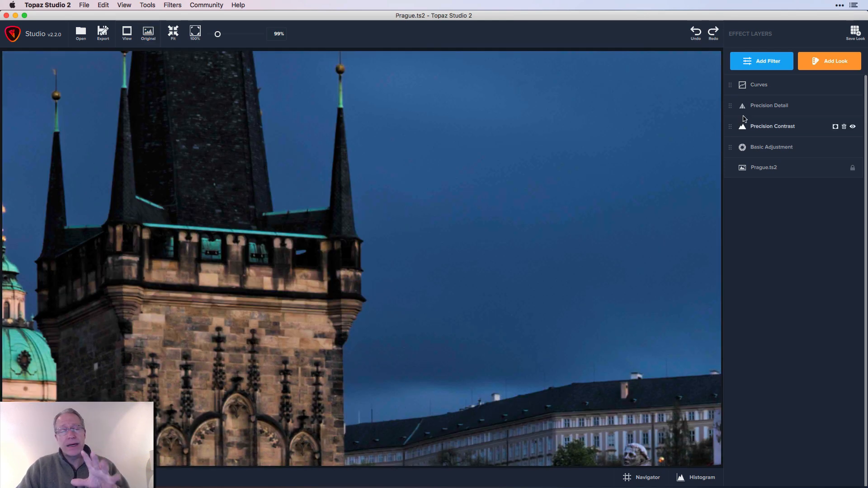
pyautogui.click(761, 61)
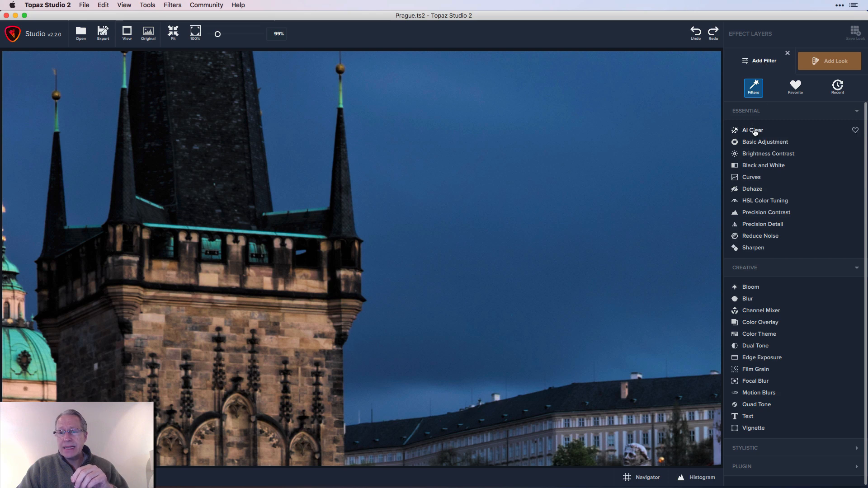
# Step: Add an AI Clear layer with Remove Noise set to Med
pyautogui.click(753, 130)
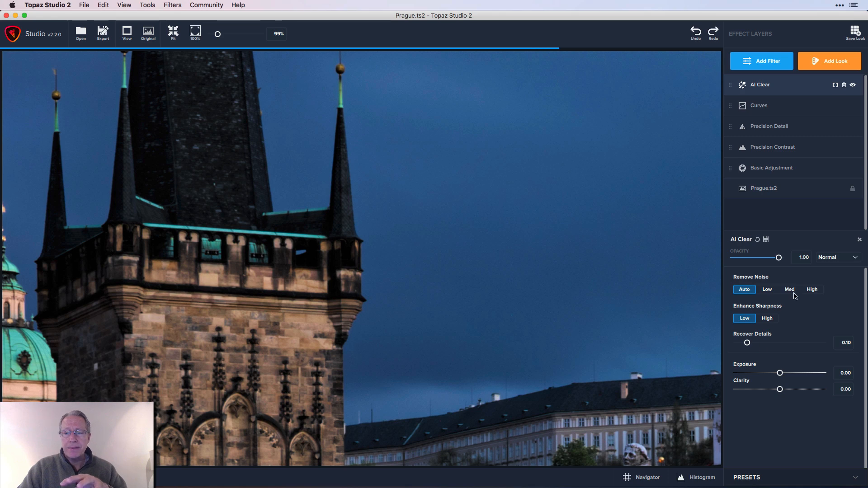
pyautogui.click(789, 289)
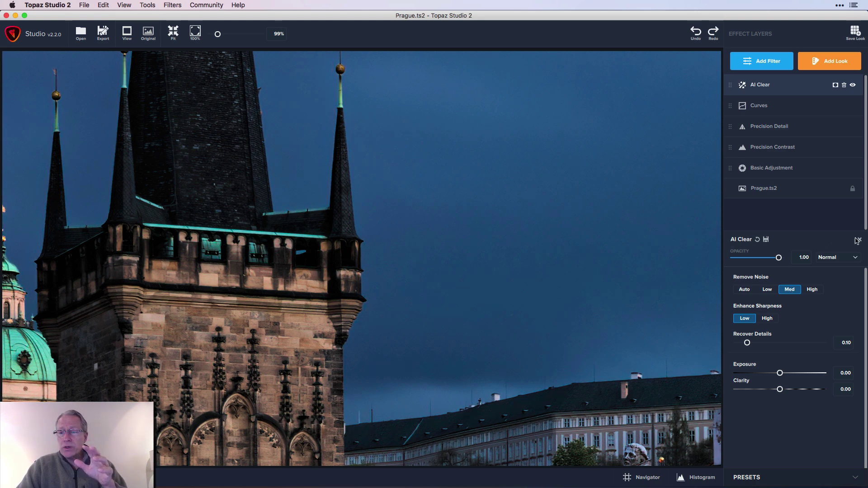
# Step: Close AI Clear, disable it to compare, then re-enable it
pyautogui.click(853, 85)
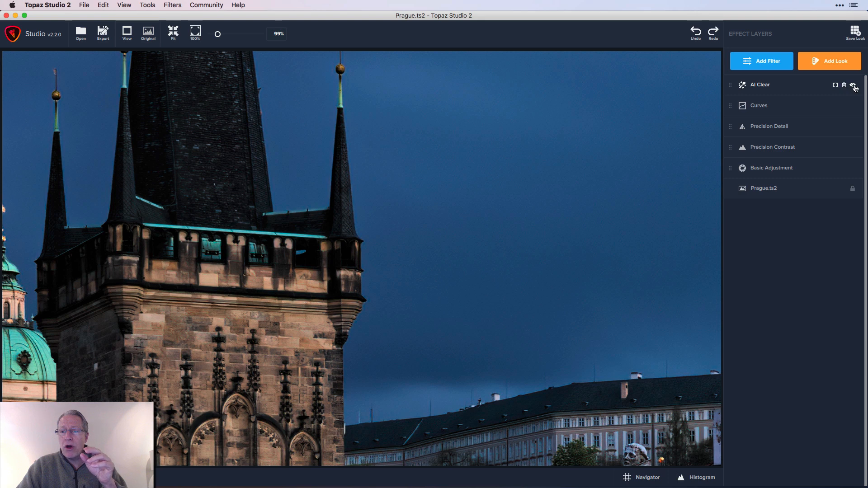
pyautogui.click(852, 85)
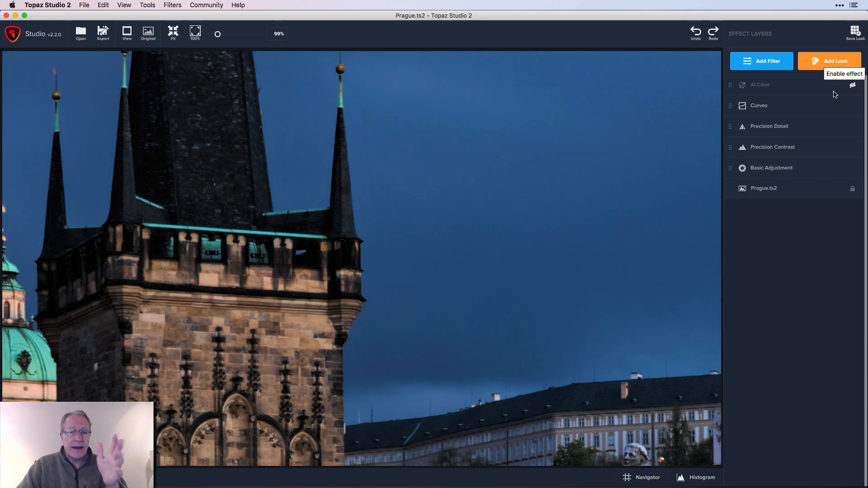
pyautogui.moveTo(300, 158)
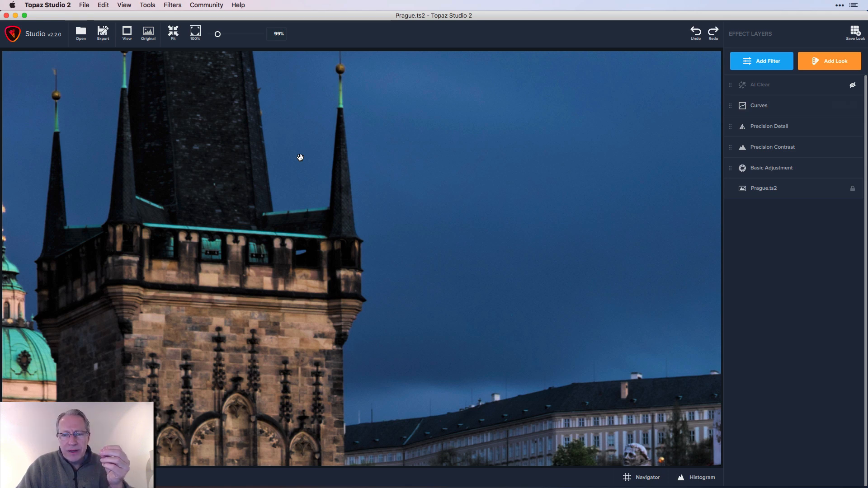
pyautogui.moveTo(234, 162)
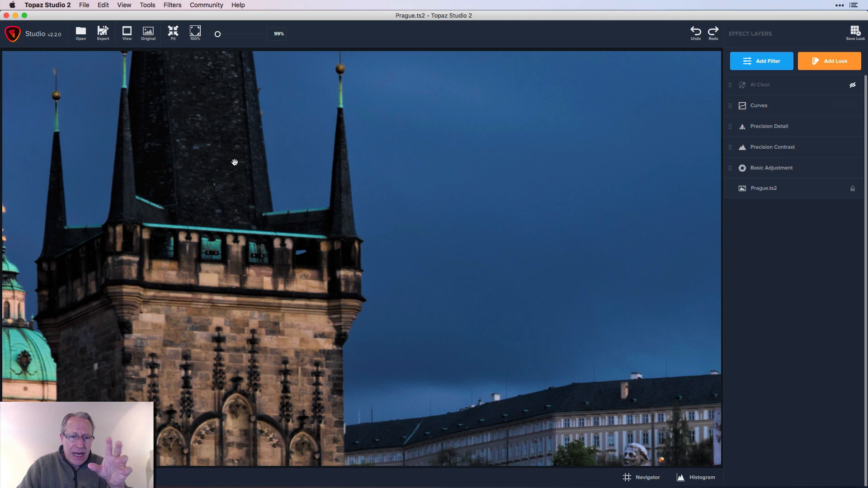
pyautogui.moveTo(264, 311)
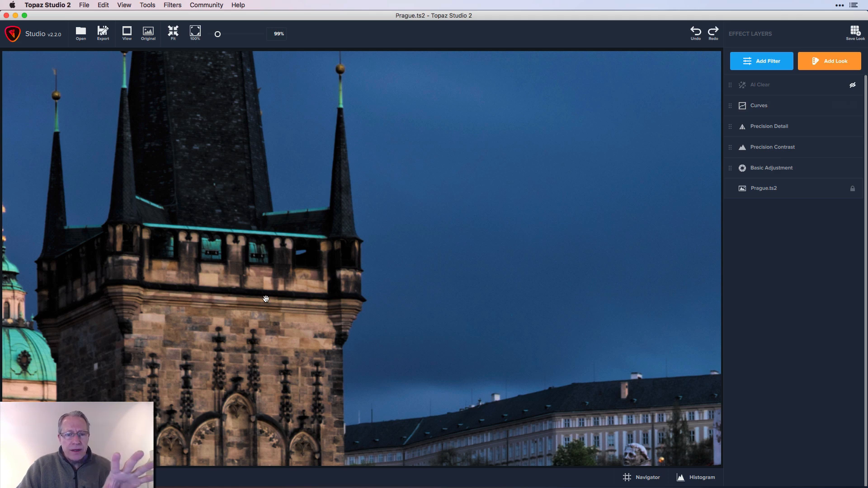
pyautogui.moveTo(846, 92)
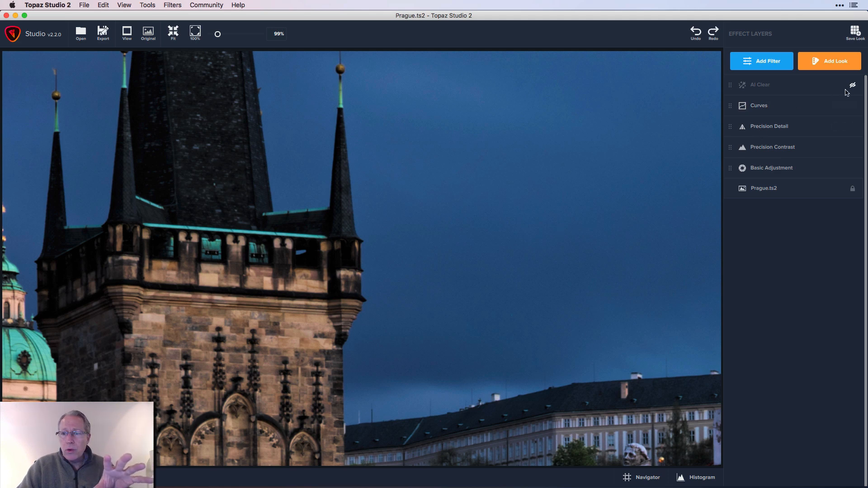
pyautogui.moveTo(758, 142)
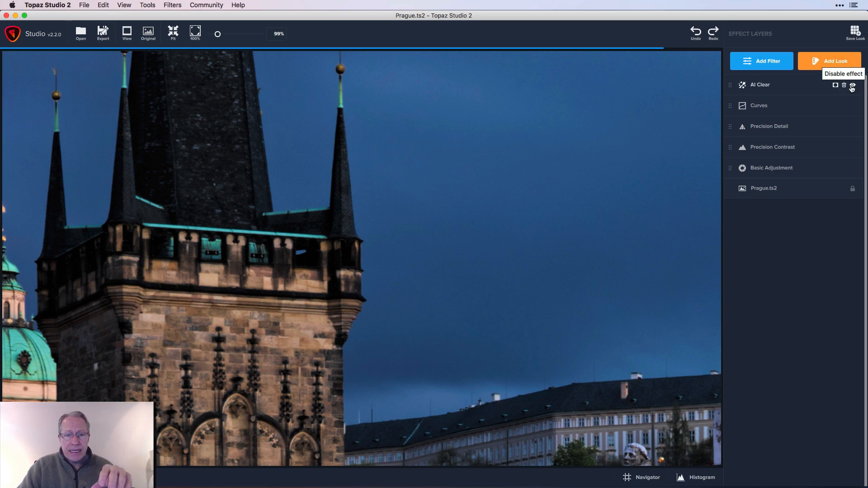
pyautogui.click(852, 86)
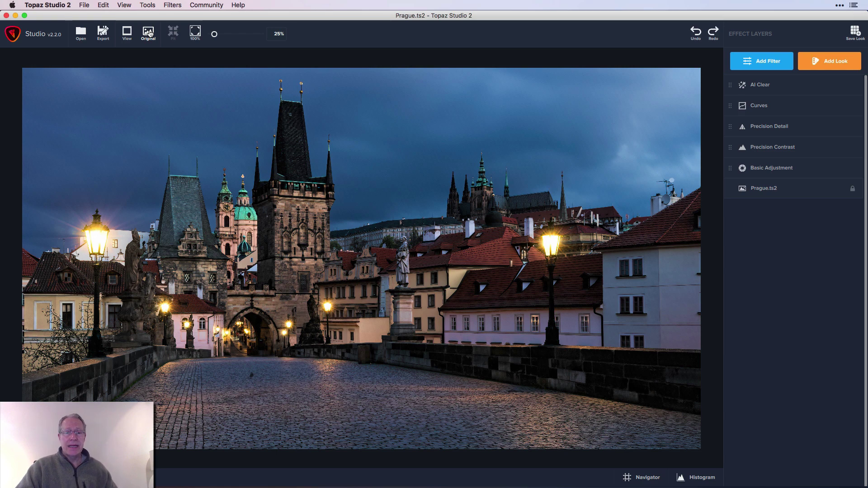
pyautogui.click(148, 32)
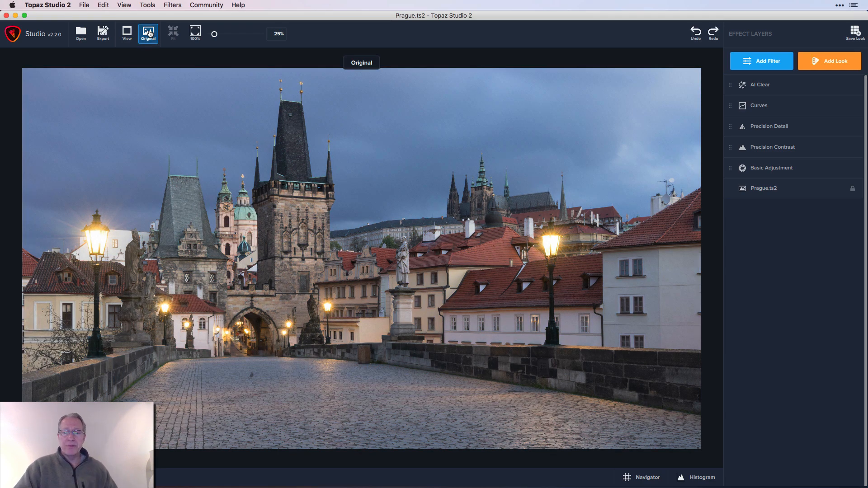
pyautogui.click(149, 33)
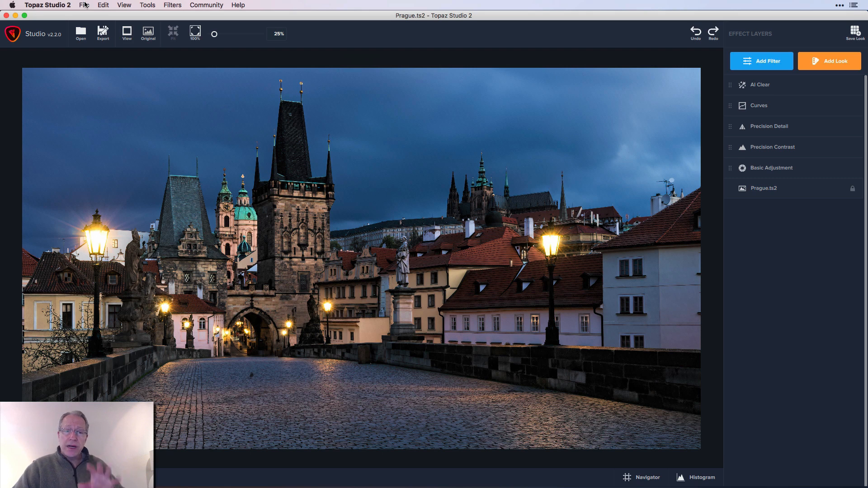
pyautogui.click(83, 4)
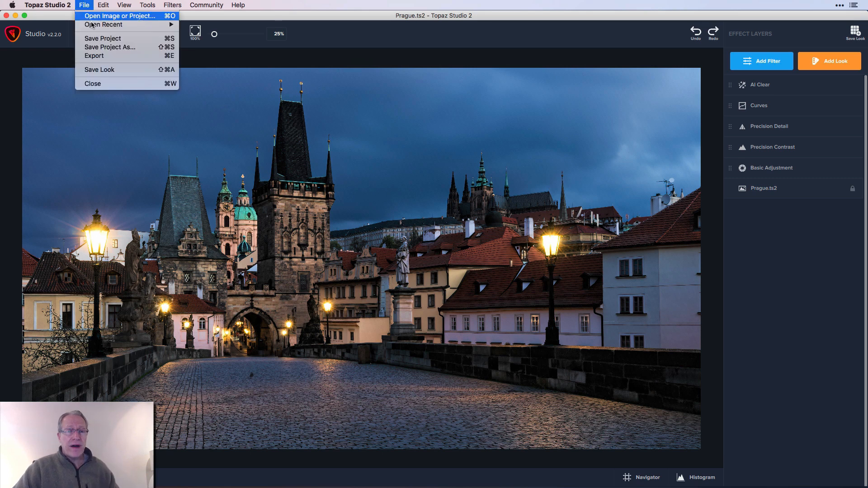
pyautogui.moveTo(150, 21)
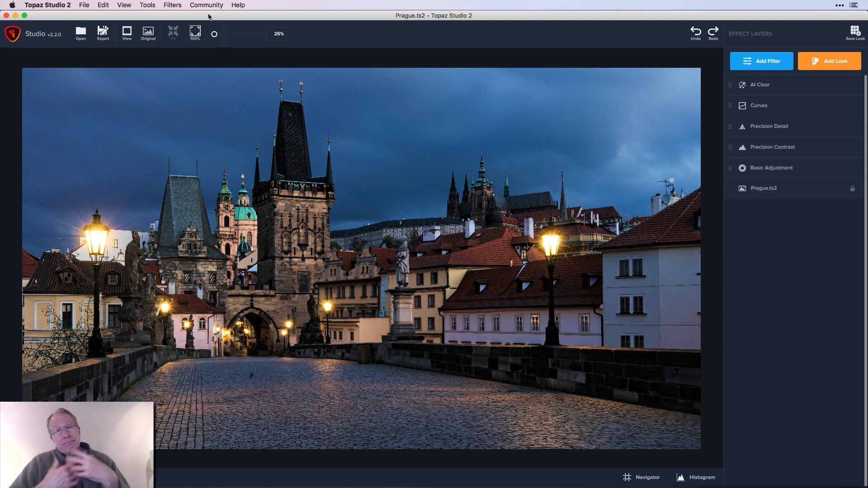
pyautogui.moveTo(635, 6)
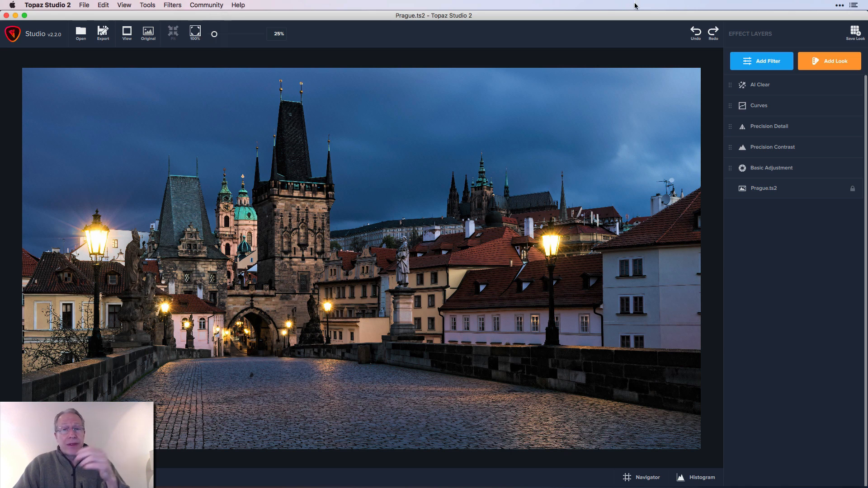
pyautogui.moveTo(792, 146)
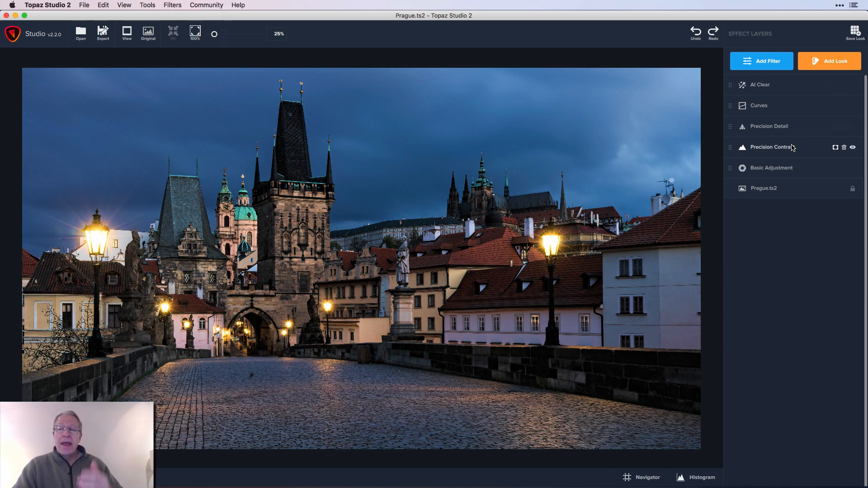
# Step: Browse the Artistic looks gallery past presets like Van Gogh and Watercolor II
pyautogui.click(830, 61)
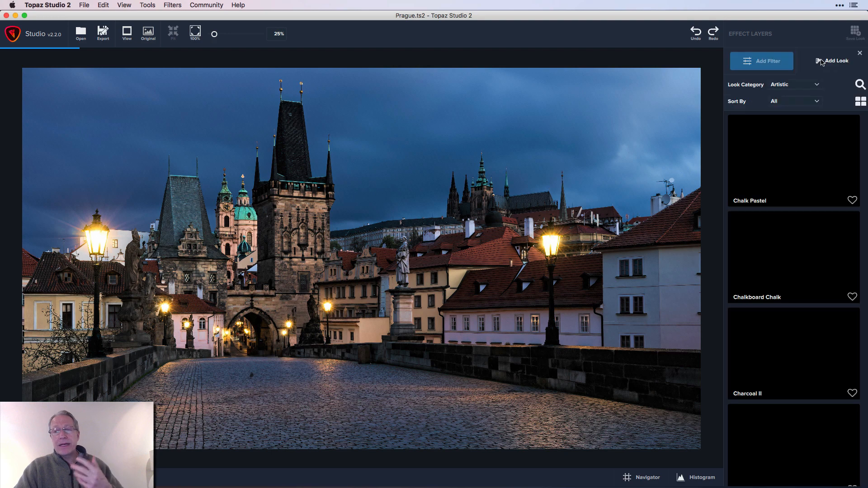
pyautogui.scroll(-3)
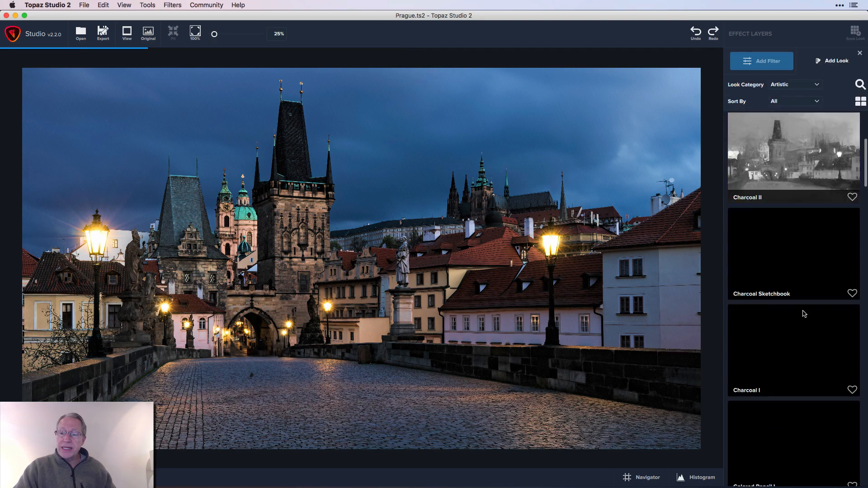
pyautogui.scroll(-3)
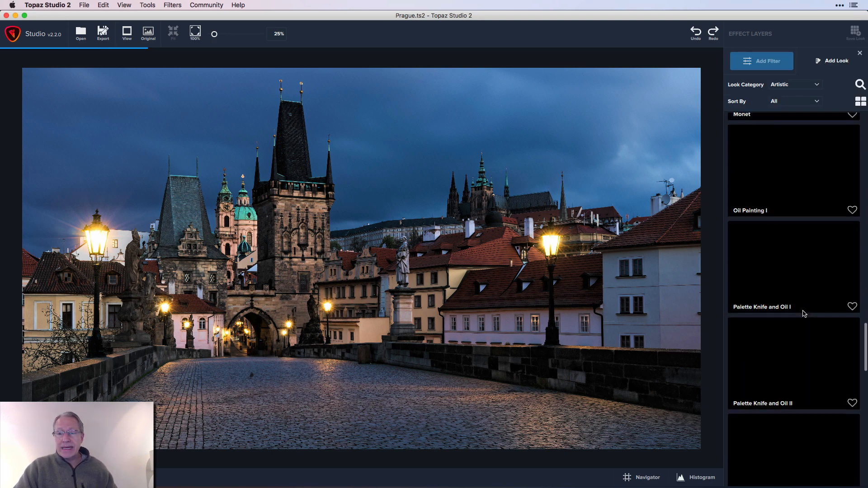
pyautogui.scroll(-3)
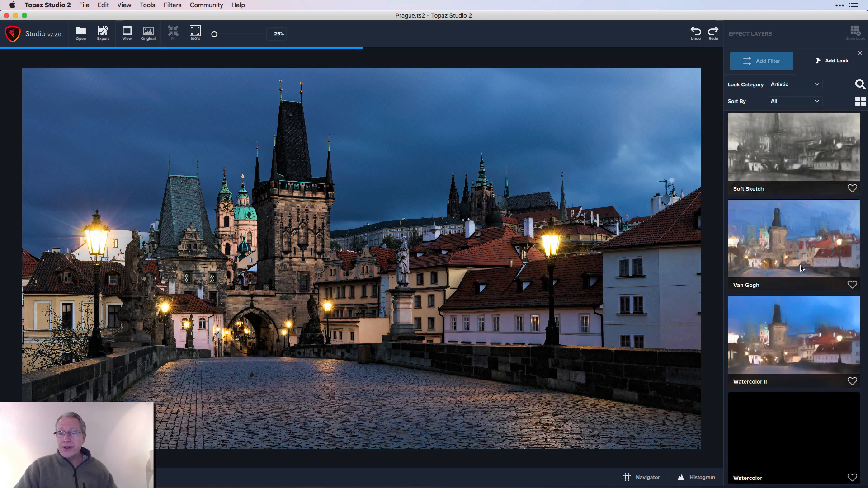
pyautogui.scroll(-3)
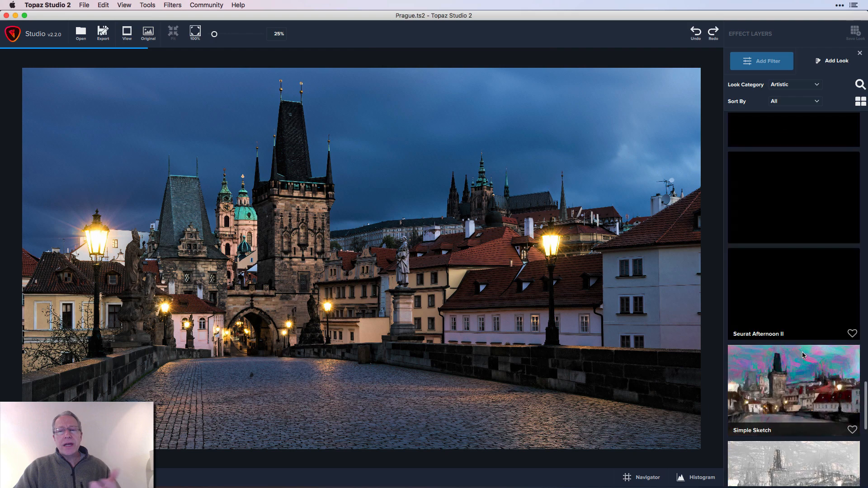